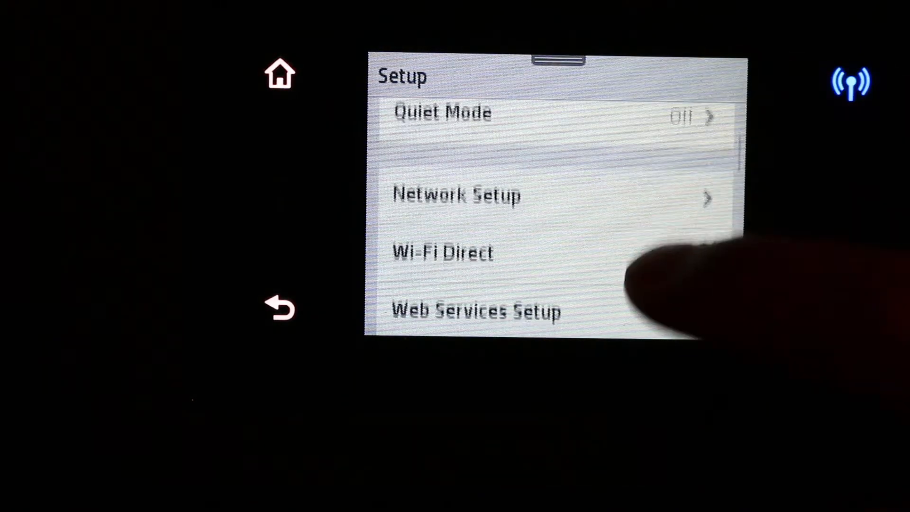
- Go into Network Setup, then Wireless Settings, revealing the Wireless Setup Wizard option
{"action": "left_click", "coordinate": [457, 194]}
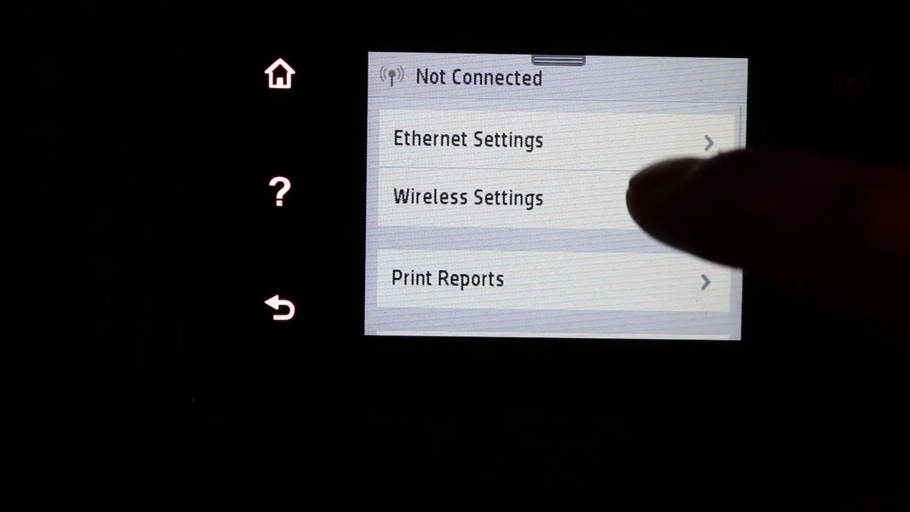
{"action": "left_click", "coordinate": [467, 197]}
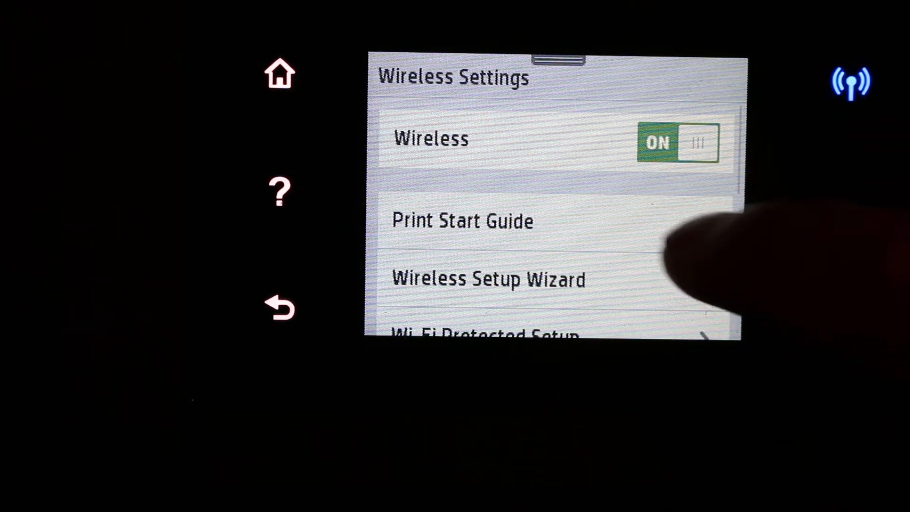
{"action": "scroll", "scroll_direction": "down", "scroll_amount": 3}
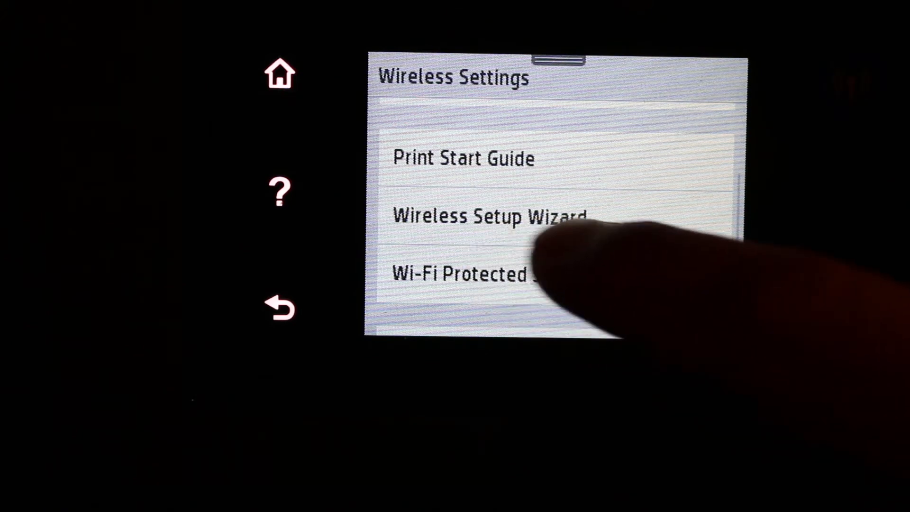
- Start the Wireless Setup Wizard and select the home network from the list
{"action": "left_click", "coordinate": [490, 215]}
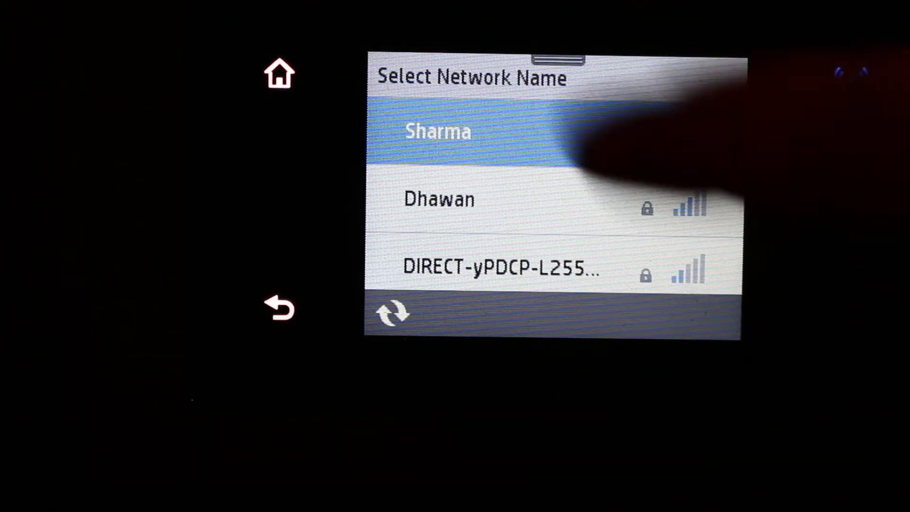
{"action": "left_click", "coordinate": [437, 130]}
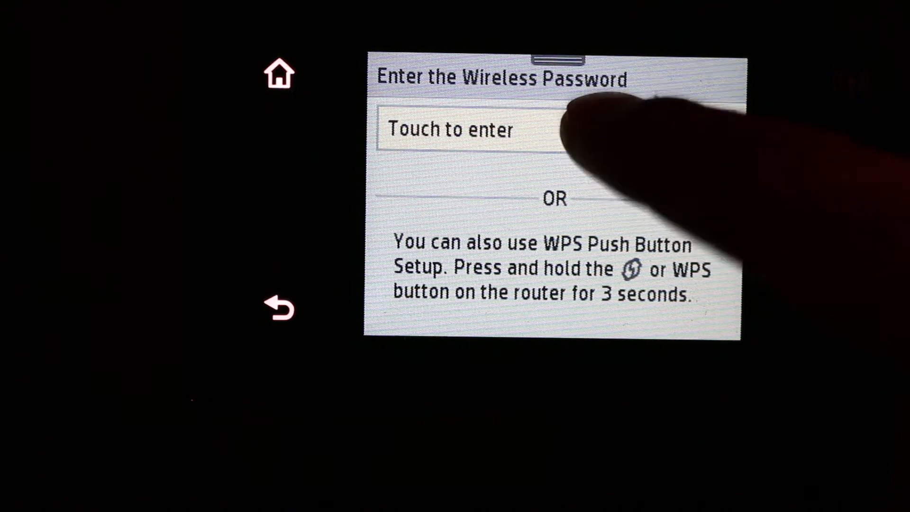
- Enter the home network's wireless password and confirm the settings to begin connecting
{"action": "left_click", "coordinate": [449, 129]}
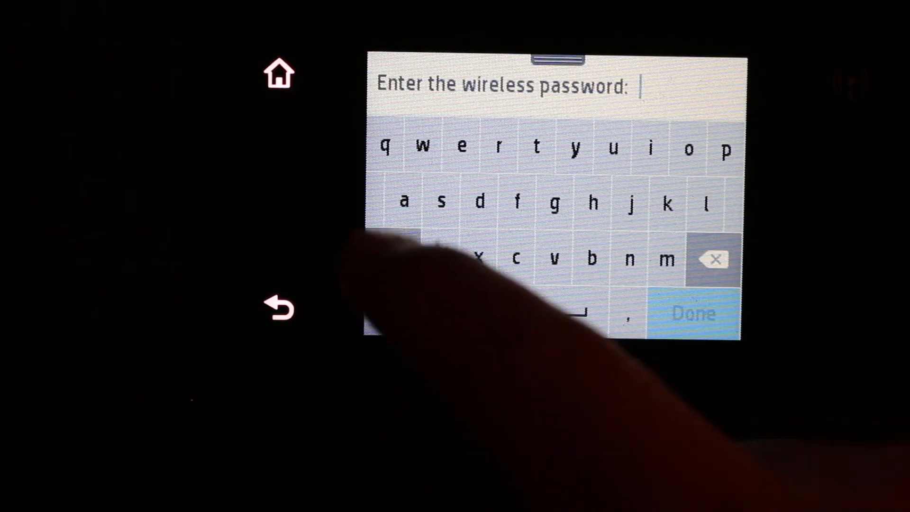
{"action": "left_click", "coordinate": [693, 314]}
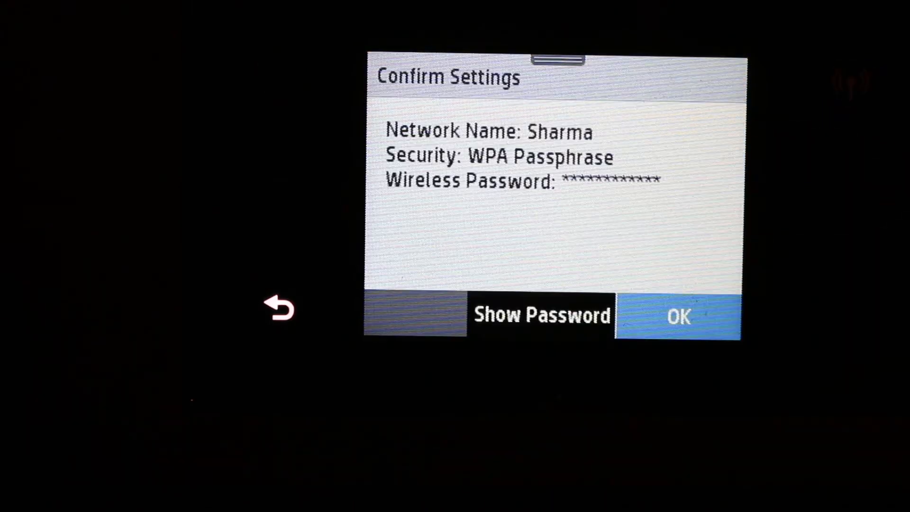
{"action": "left_click", "coordinate": [678, 316]}
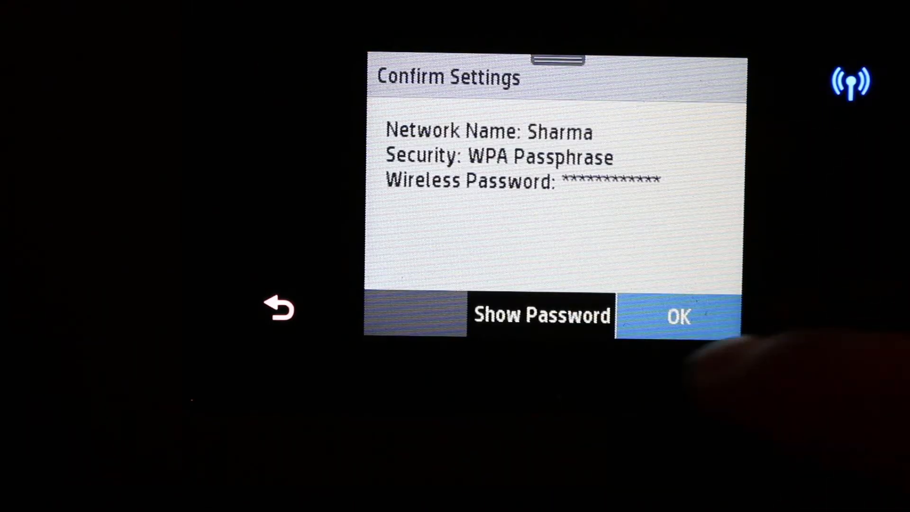
{"action": "left_click", "coordinate": [677, 317]}
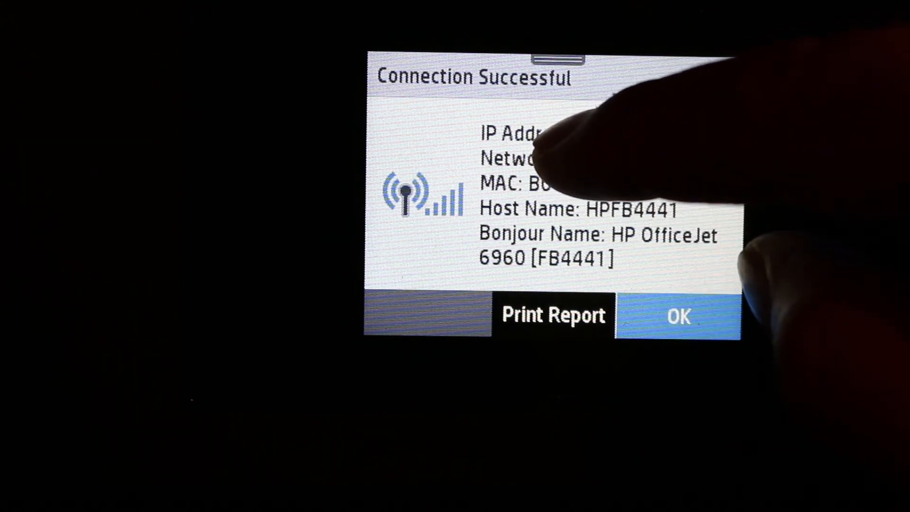
- Acknowledge the Connection Successful report, returning to Wireless Settings
{"action": "left_click", "coordinate": [677, 316]}
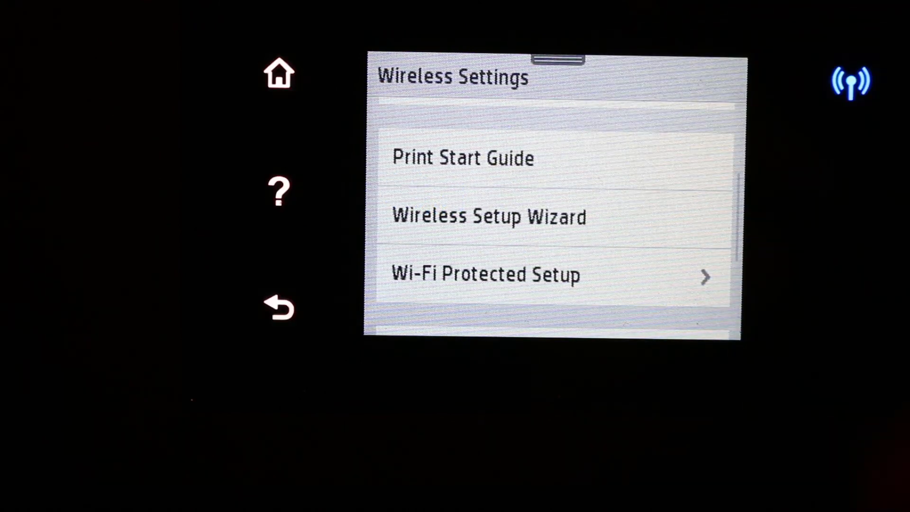